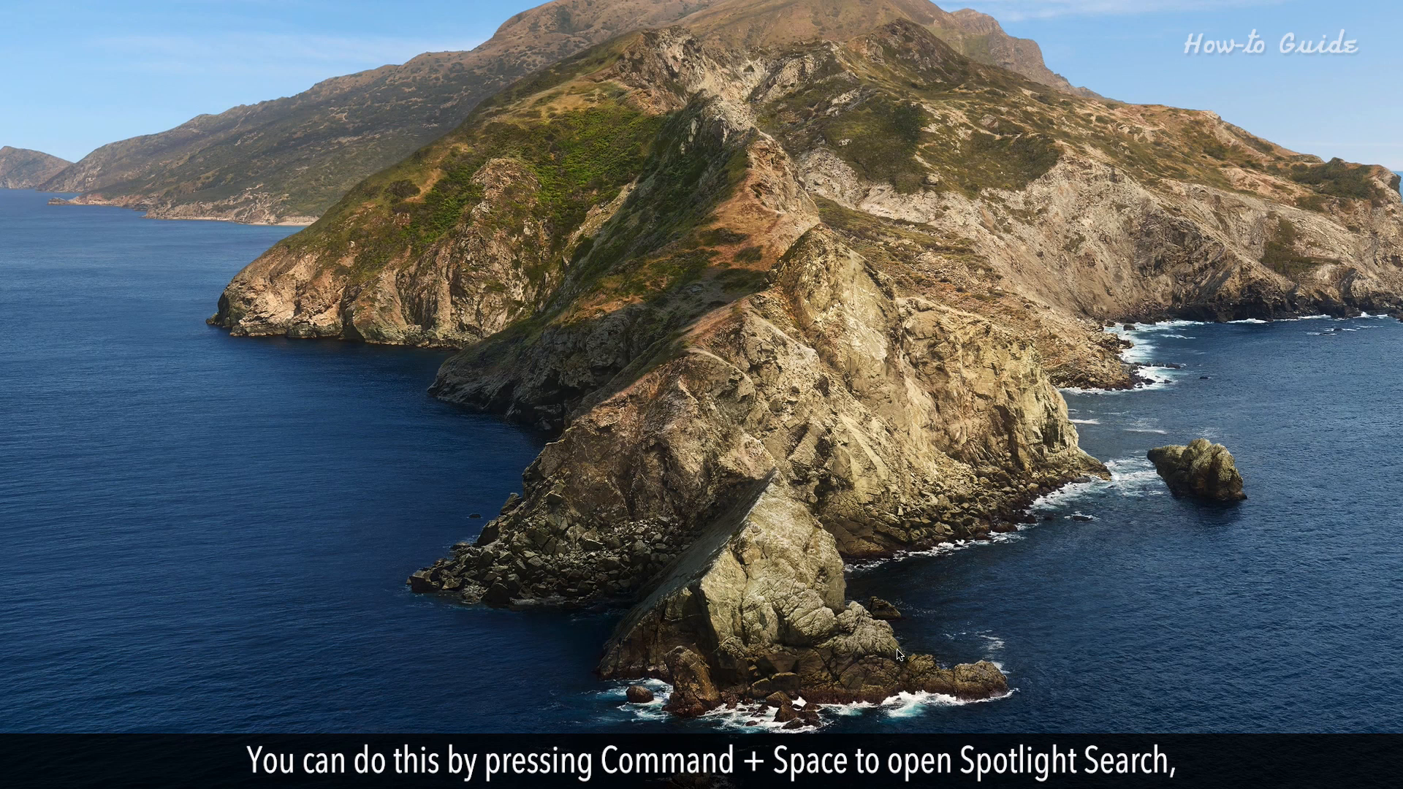
# Step: Search Spotlight for 'screenshot' and launch the Screenshot app from the results
pyautogui.write('safari')
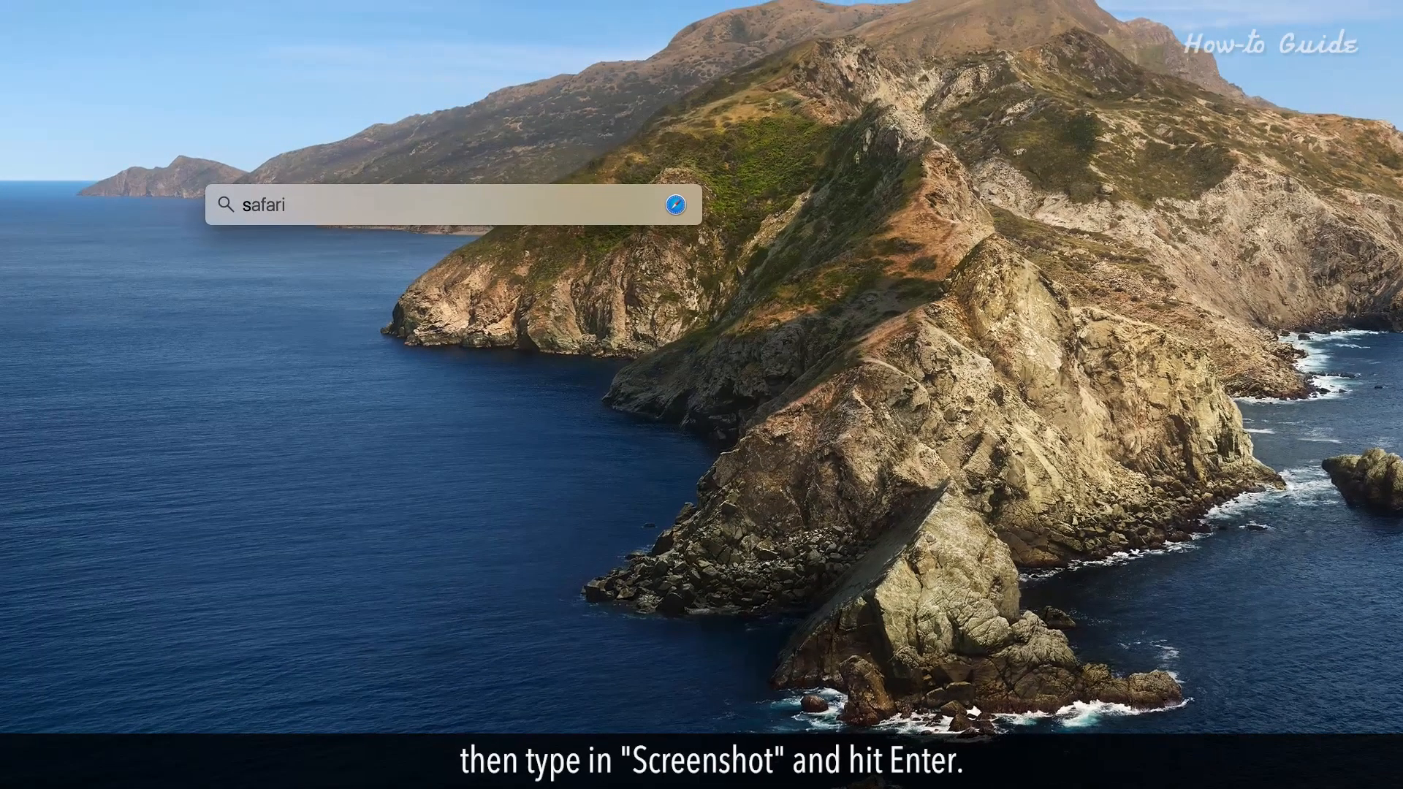
pyautogui.write('screenshot')
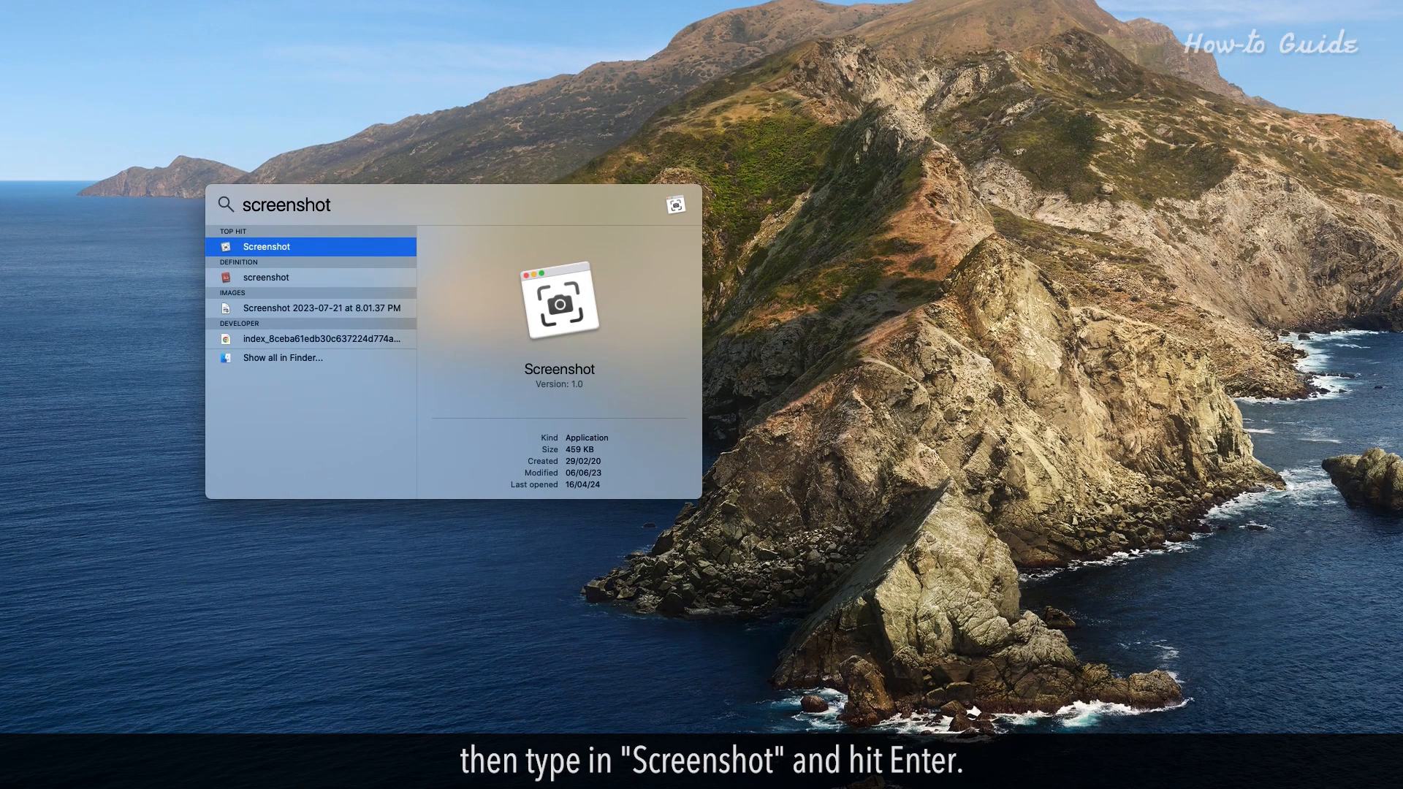
pyautogui.press('enter')
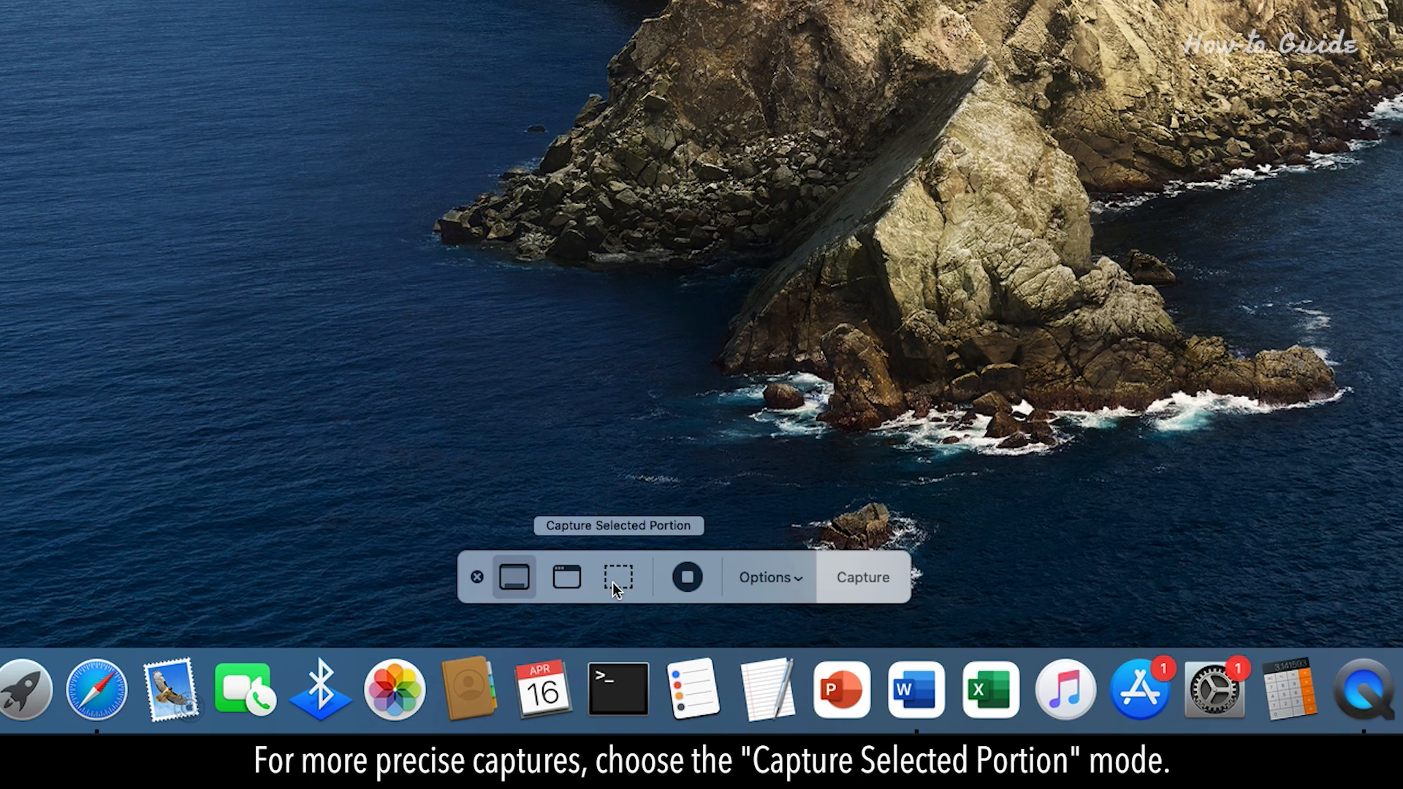
# Step: Switch the Screenshot toolbar to the Capture Selected Portion mode
pyautogui.click(615, 577)
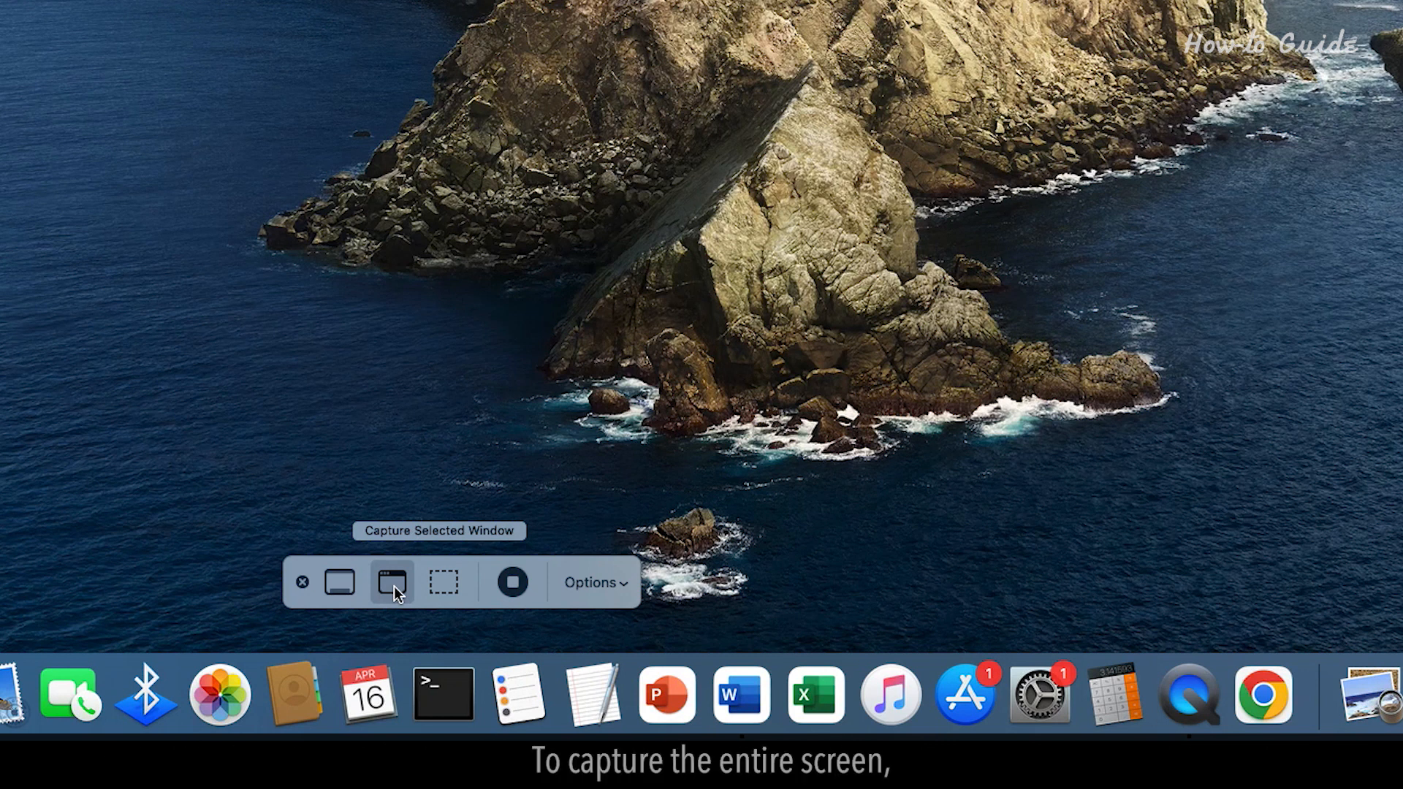
pyautogui.moveTo(315, 582)
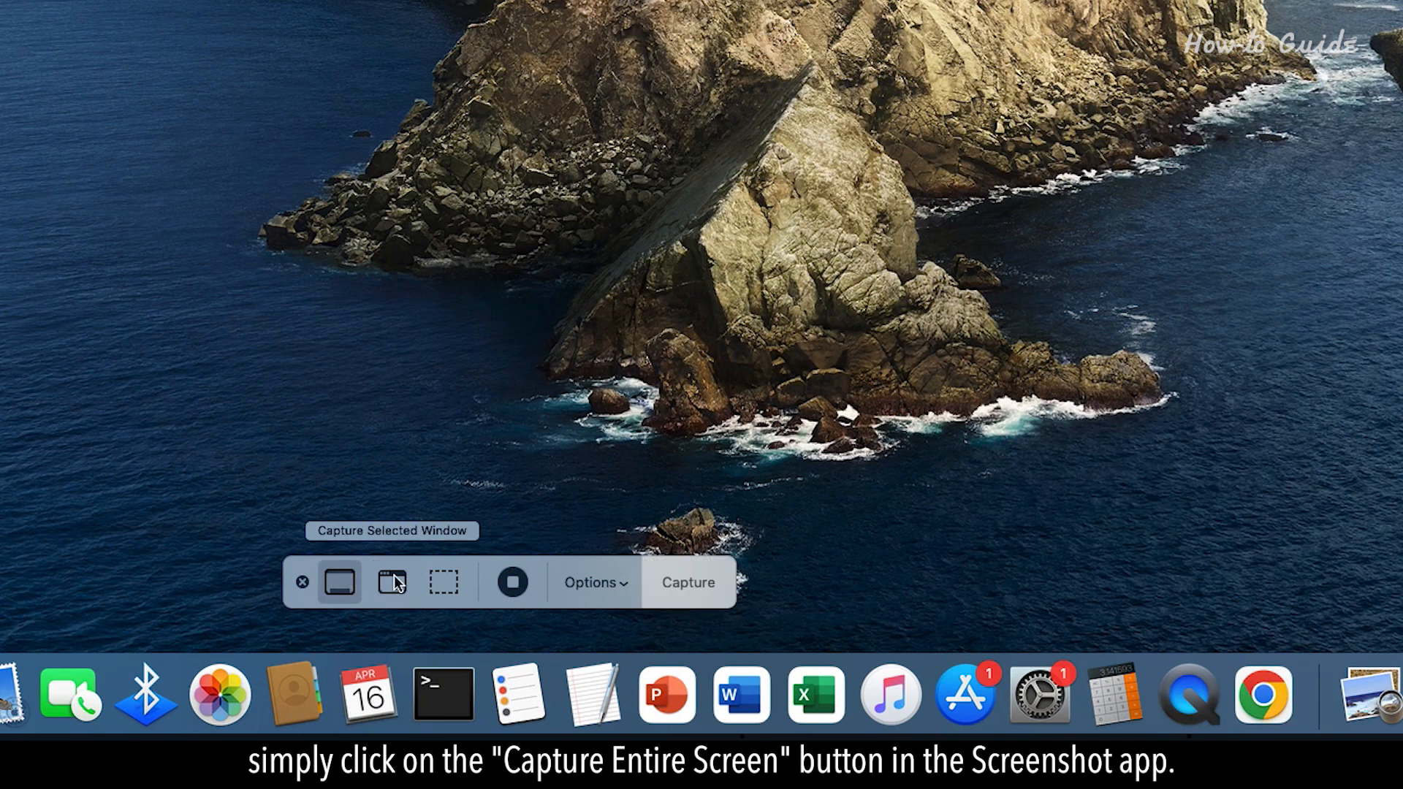
pyautogui.click(593, 582)
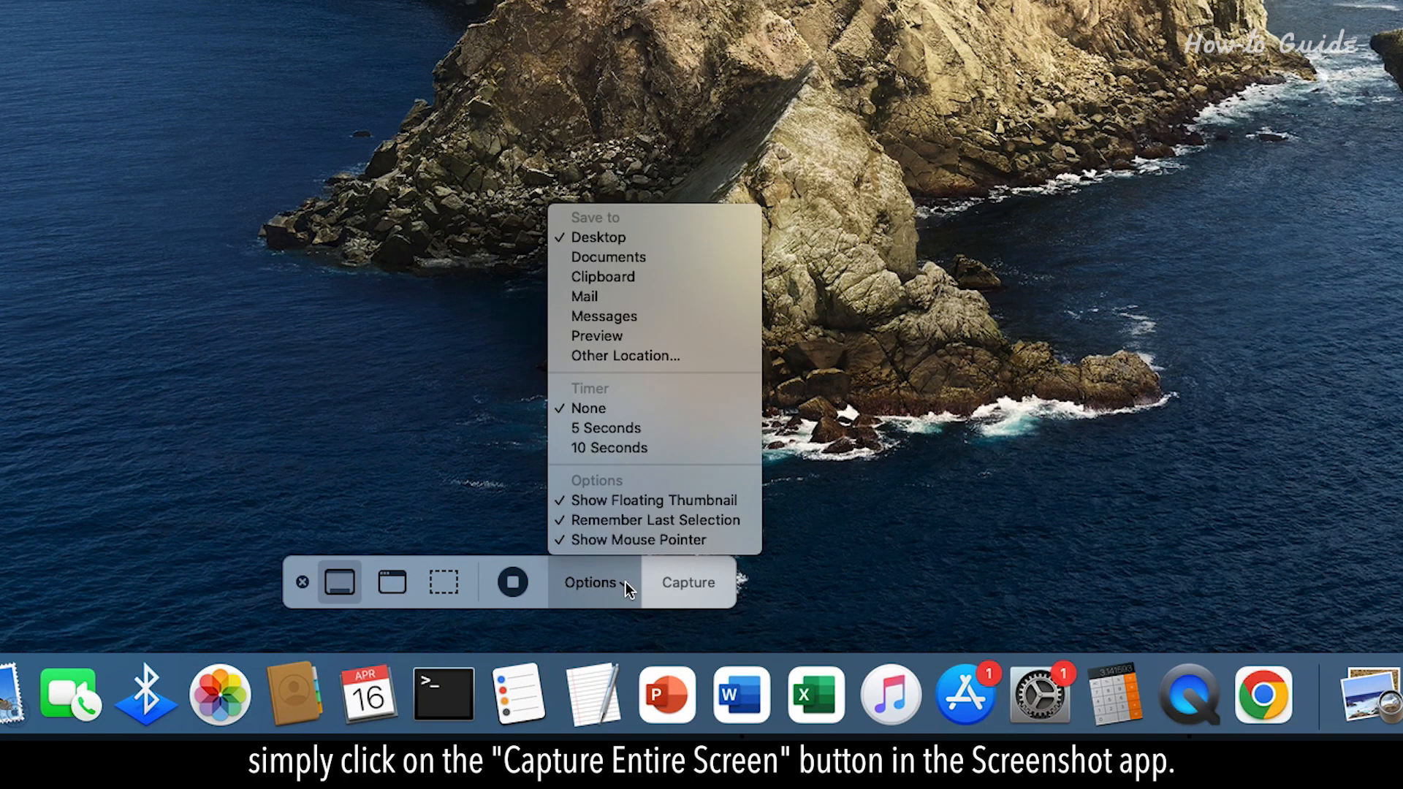
pyautogui.moveTo(605, 428)
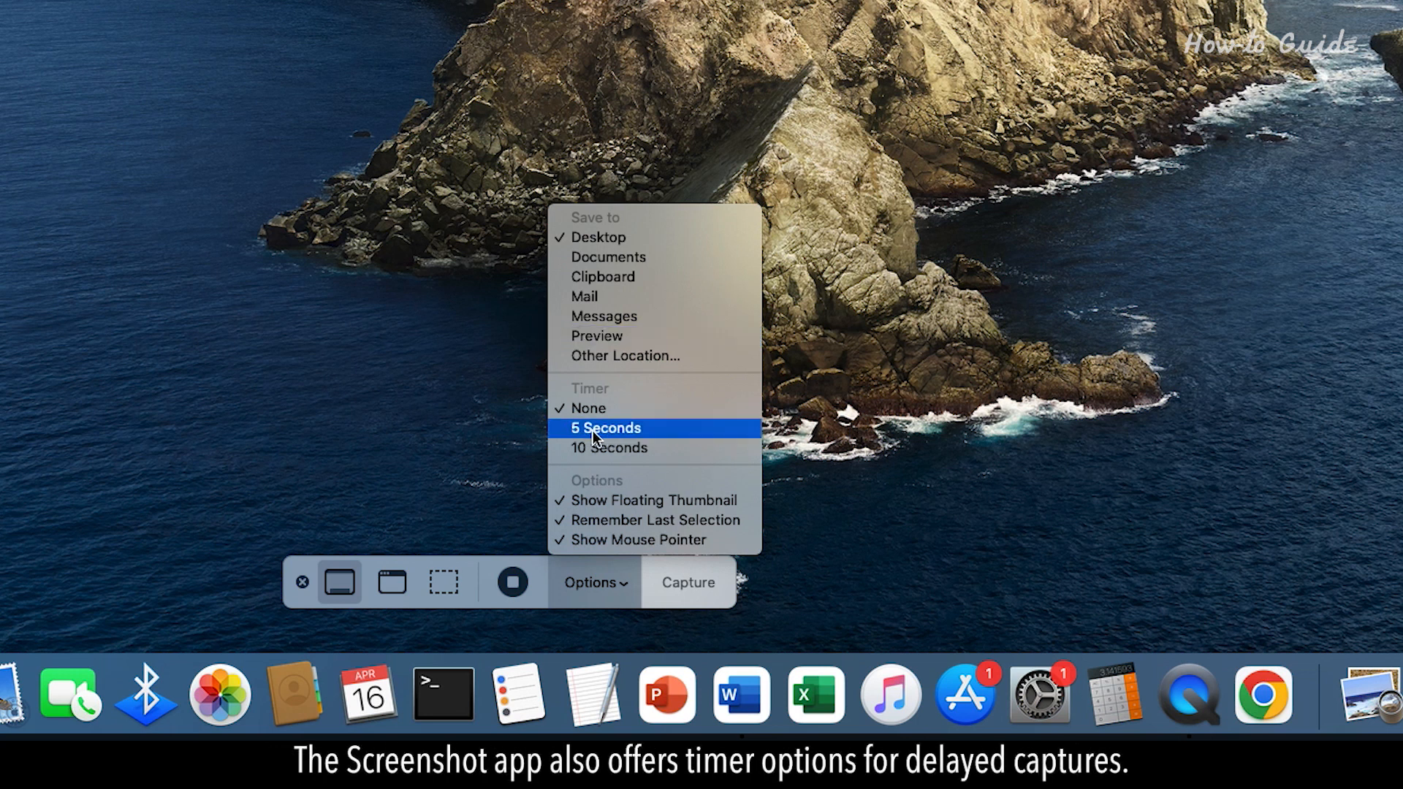
pyautogui.moveTo(667, 443)
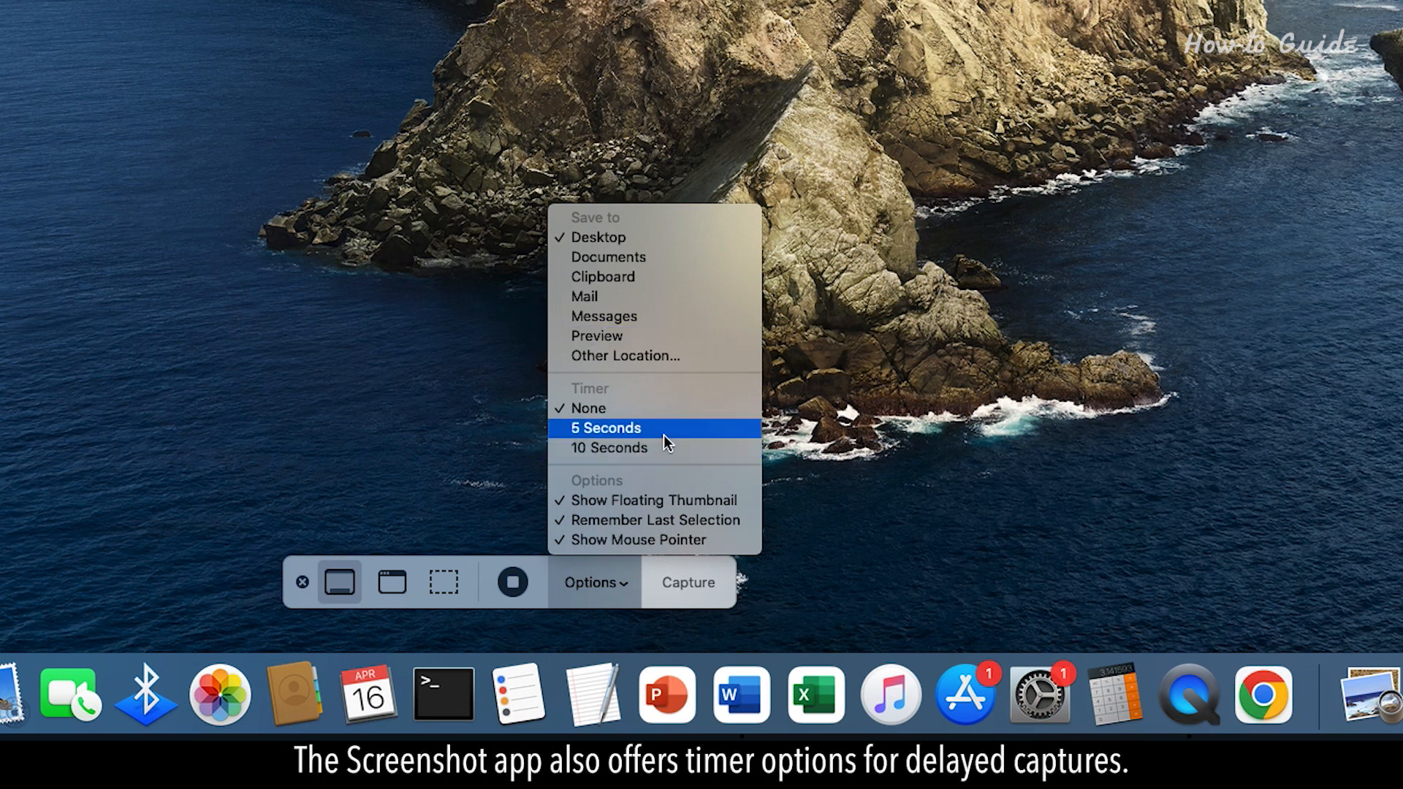
pyautogui.moveTo(607, 447)
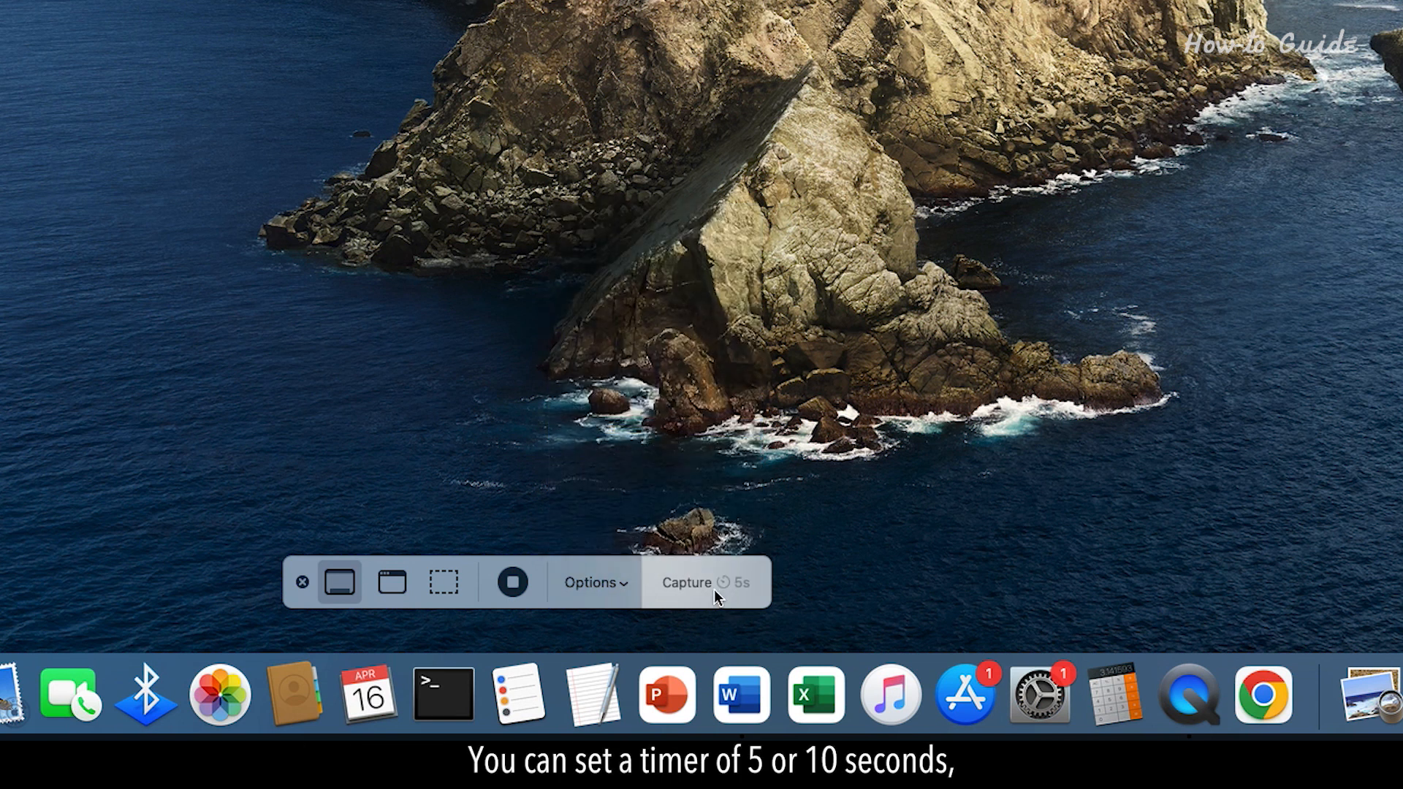
pyautogui.moveTo(650, 589)
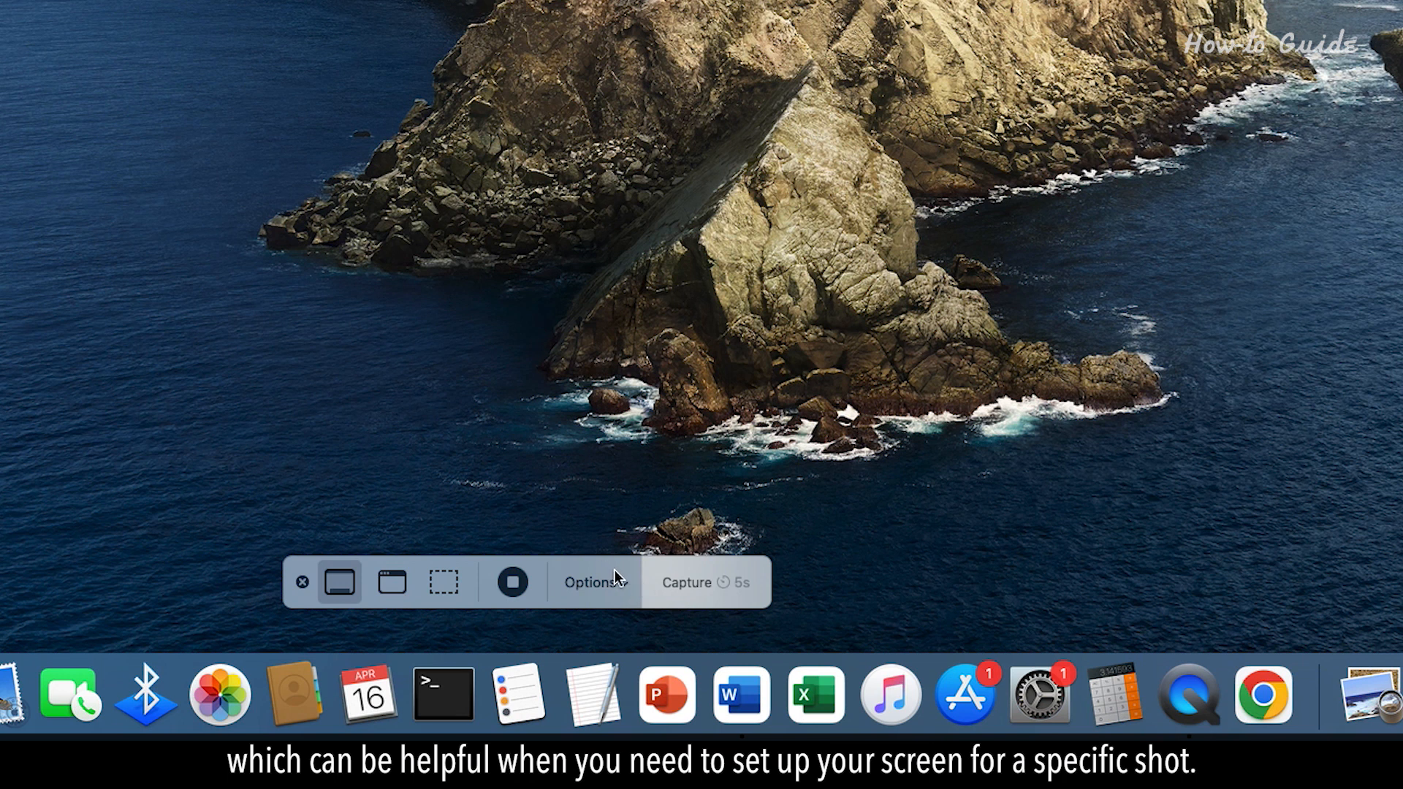
pyautogui.click(589, 583)
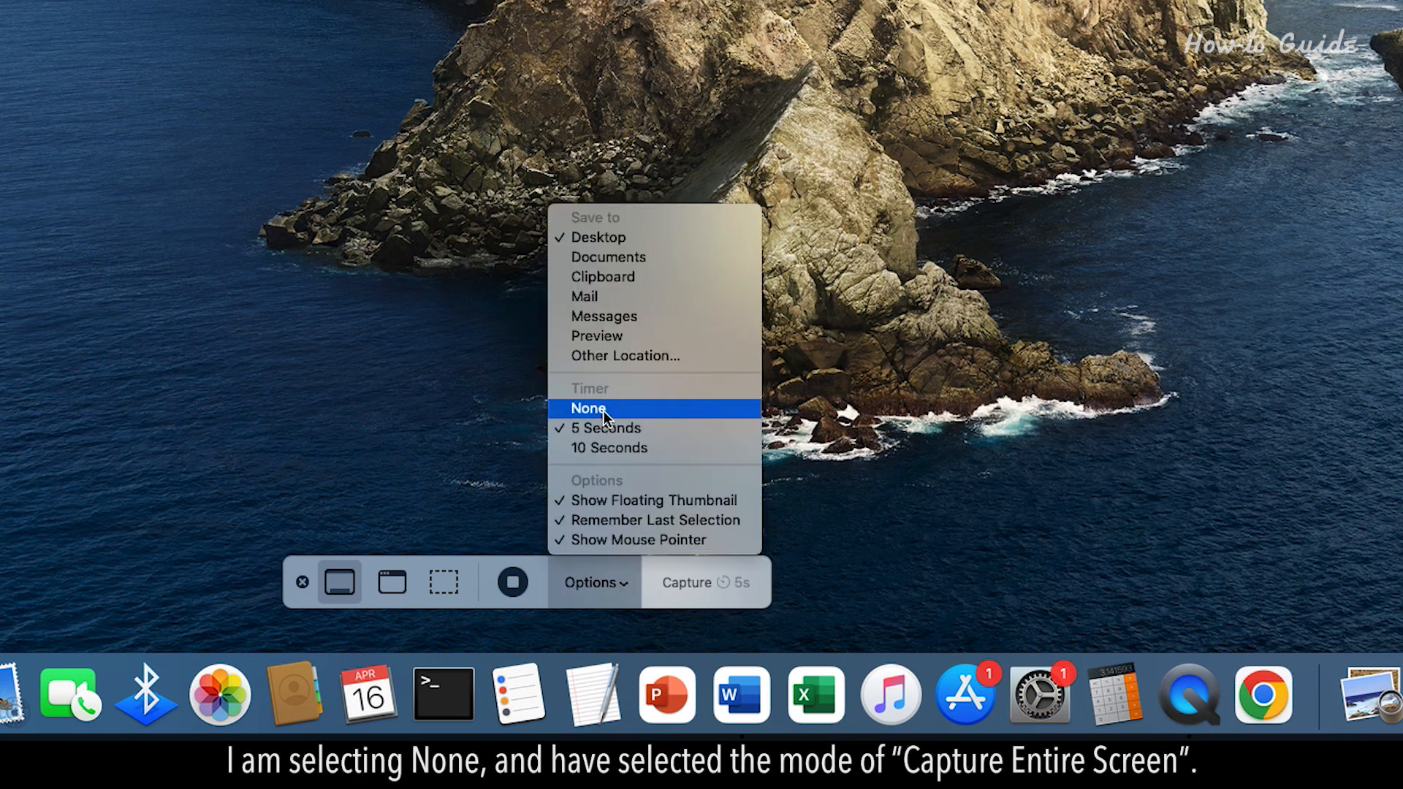
pyautogui.click(589, 408)
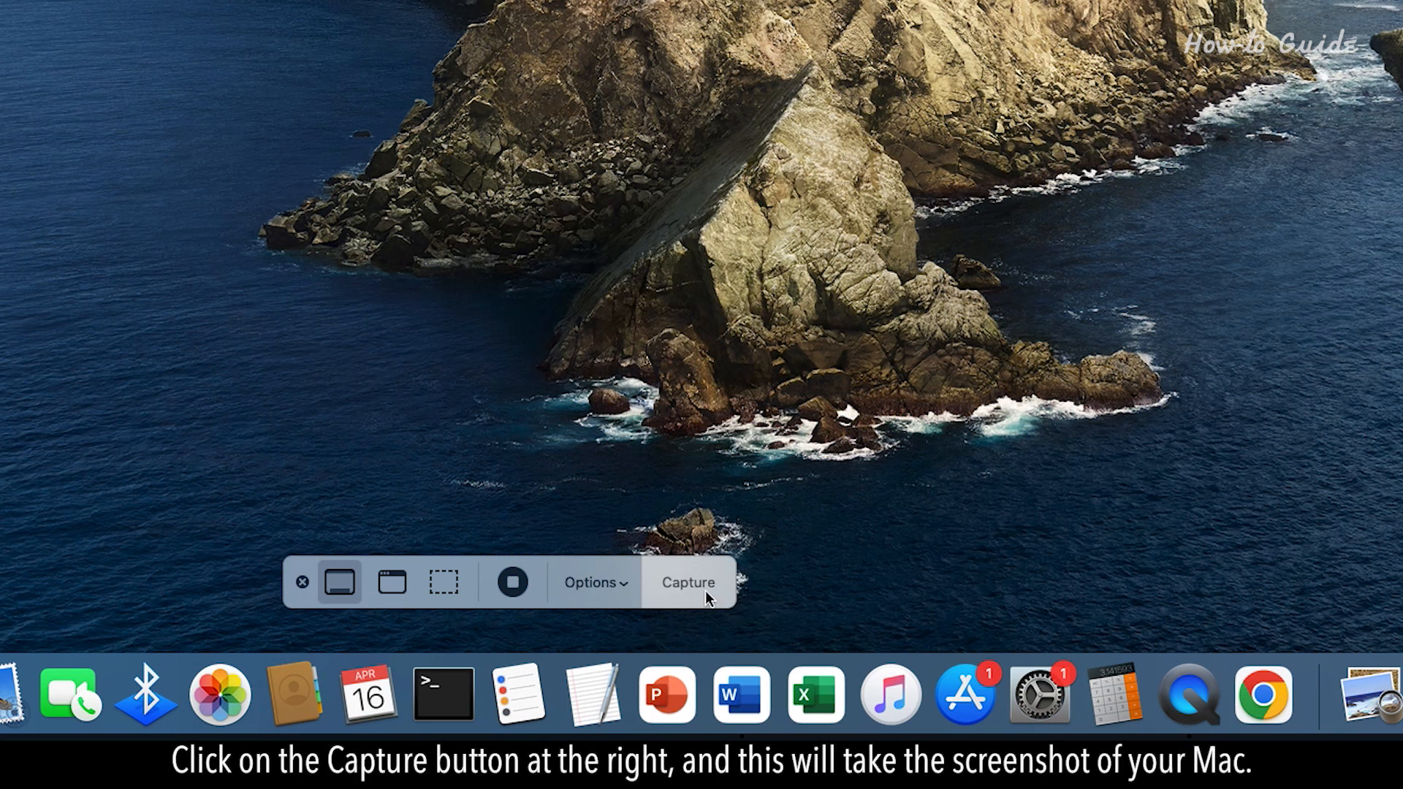
# Step: Capture the full screen, then finish the markup with the circle and 'Some Title' and save
pyautogui.click(687, 582)
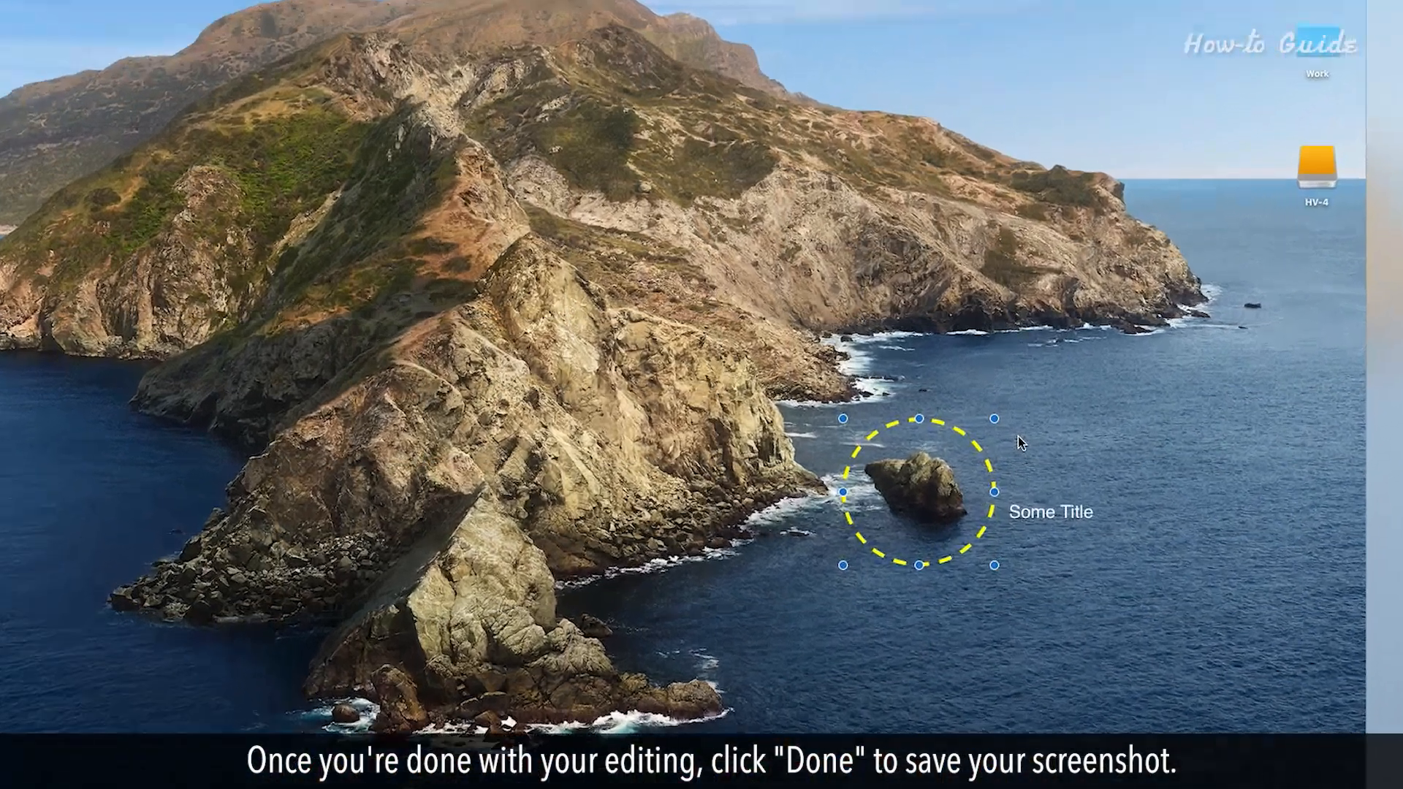
pyautogui.click(1150, 128)
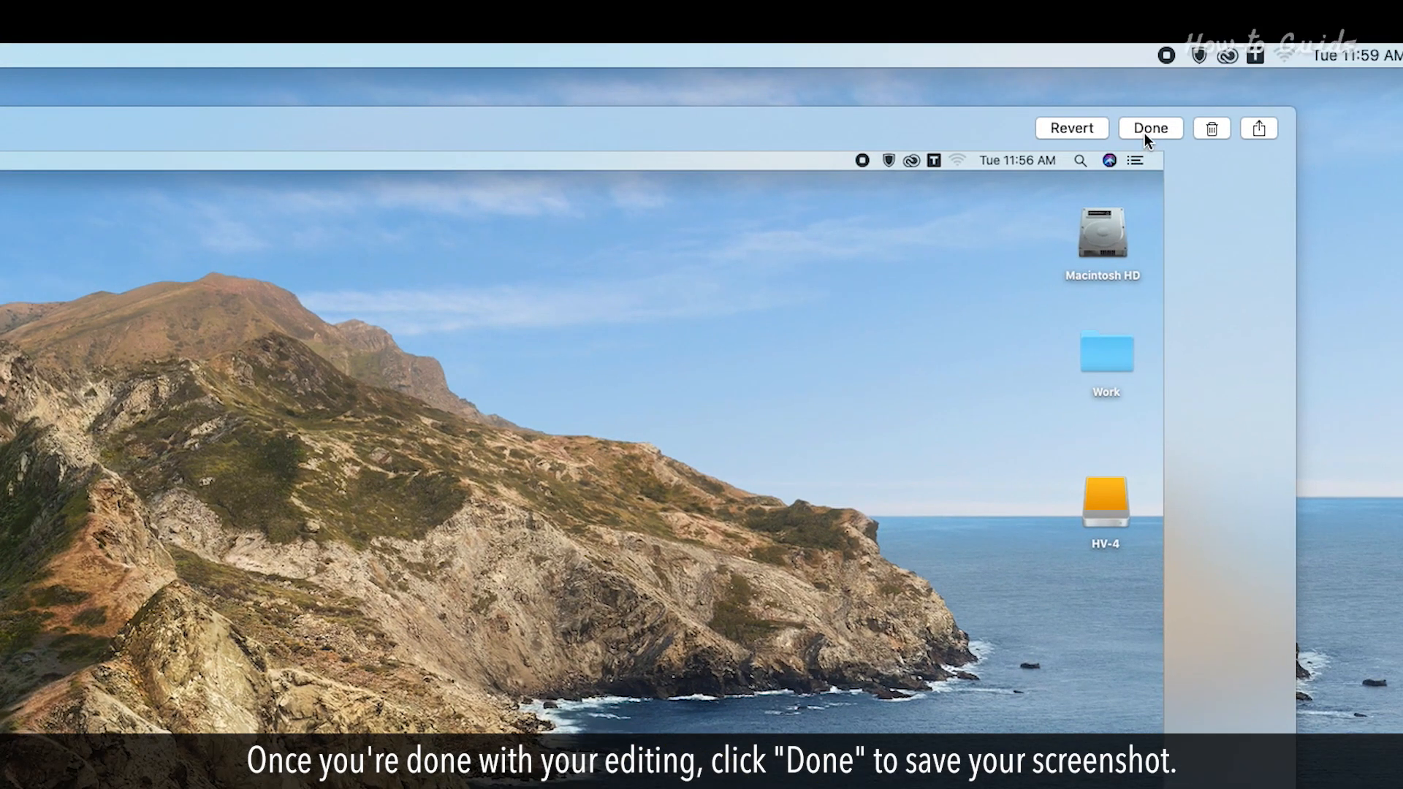
pyautogui.click(1149, 128)
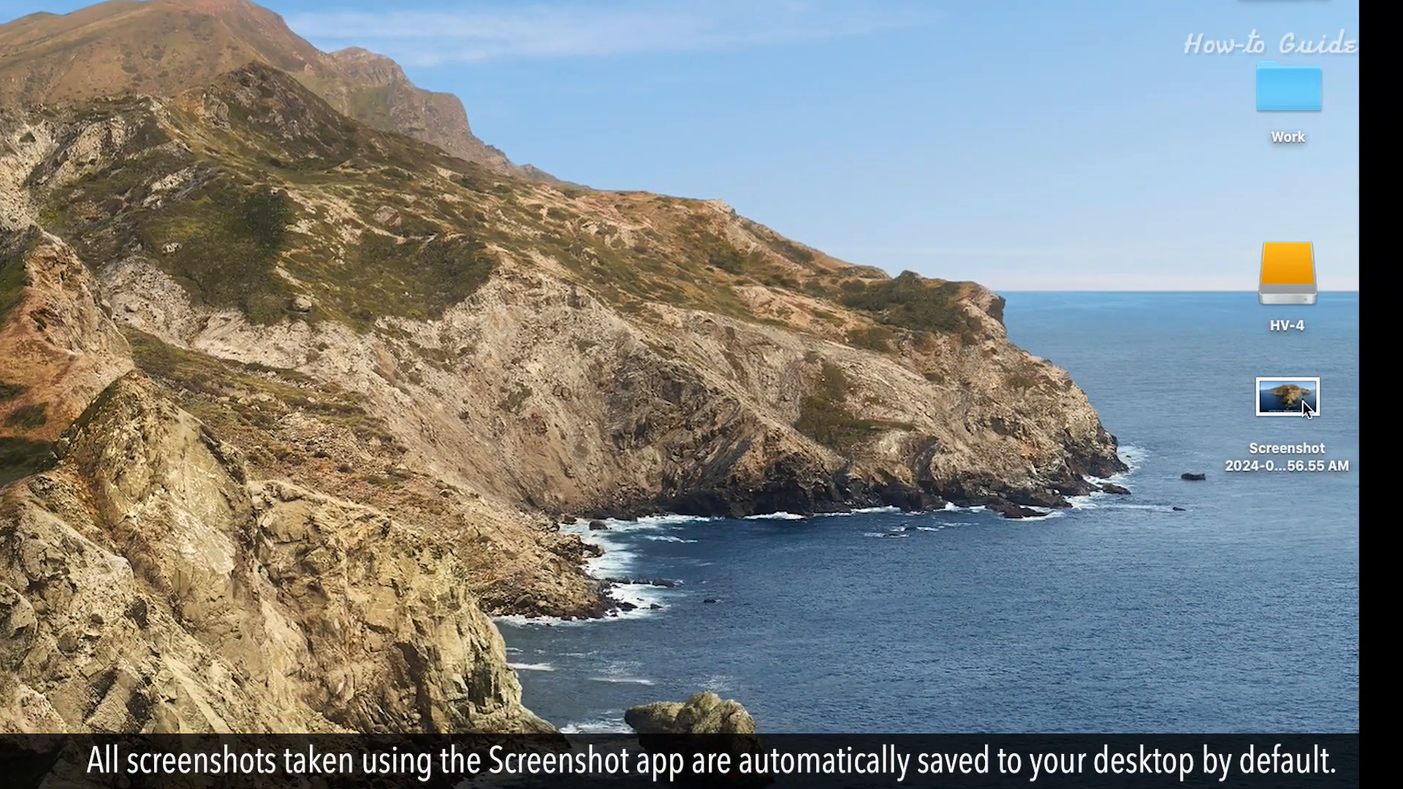
# Step: Drag the Screenshot file to the upper middle of the desktop and double-click to open it
pyautogui.moveTo(1287, 396); pyautogui.dragTo(673, 83)
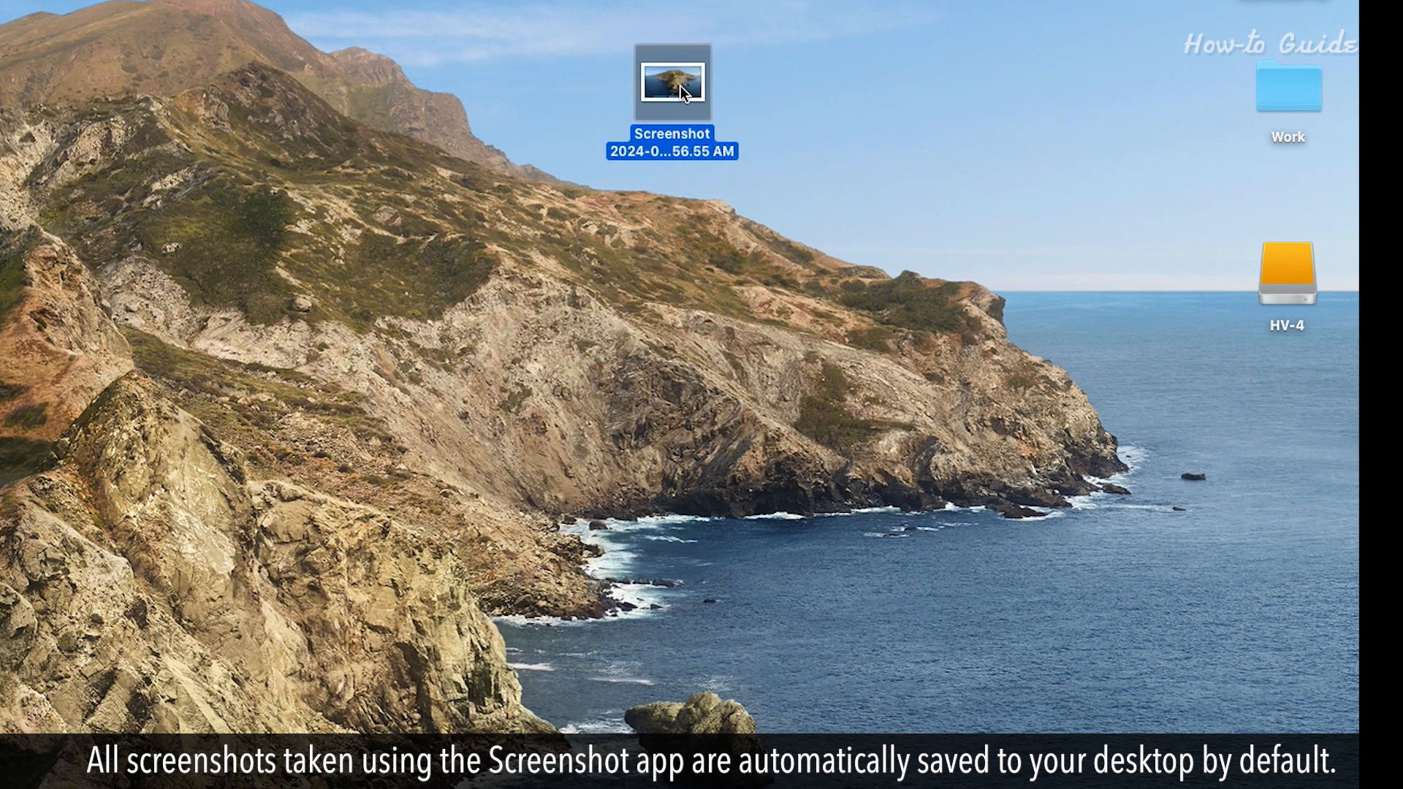
pyautogui.doubleClick(673, 84)
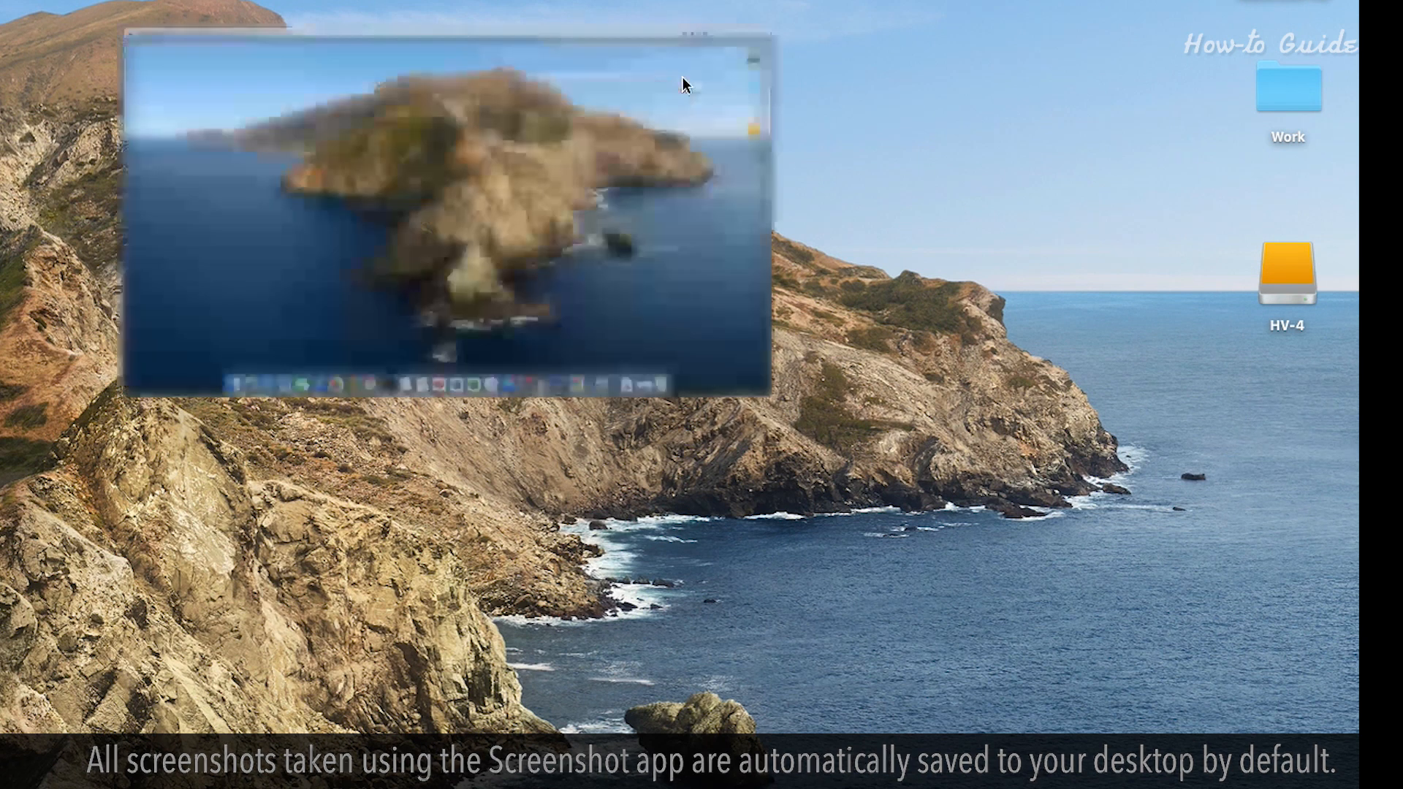